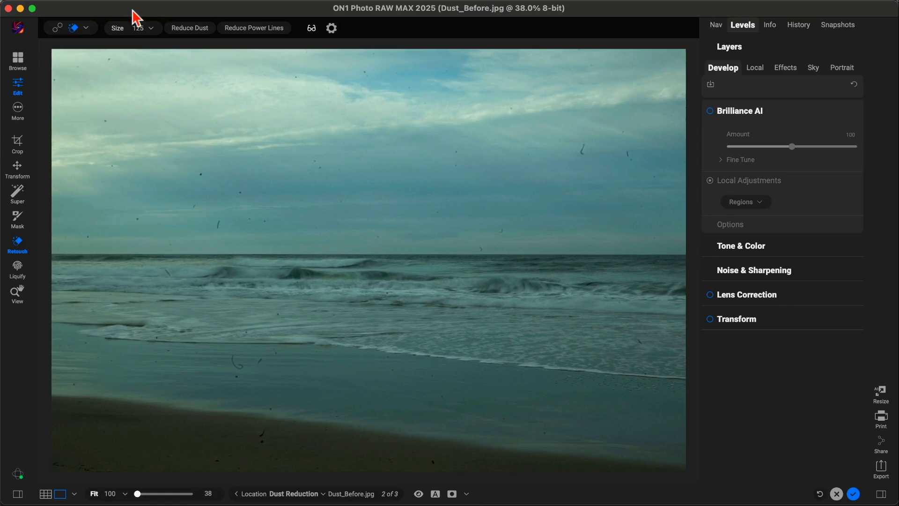
- Detect and remove the dust spots across the beach photo with Reduce Dust
left_click(189, 27)
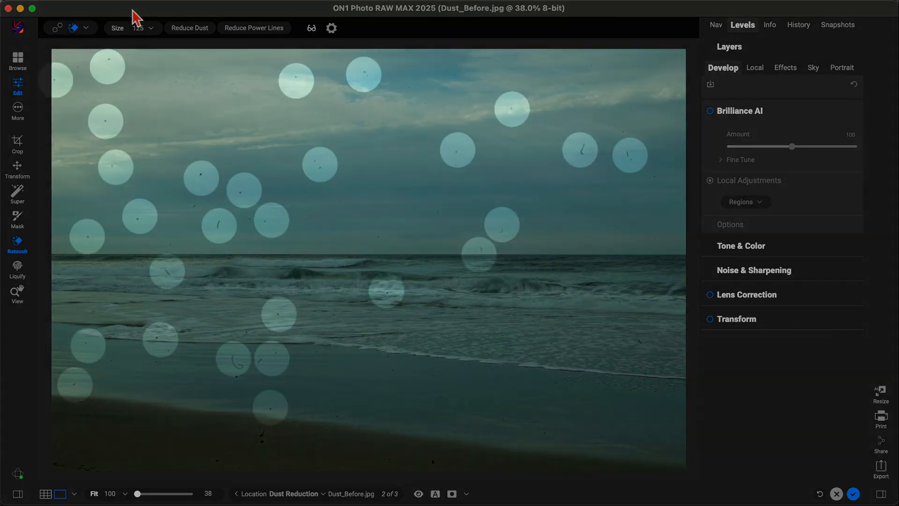
left_click(189, 28)
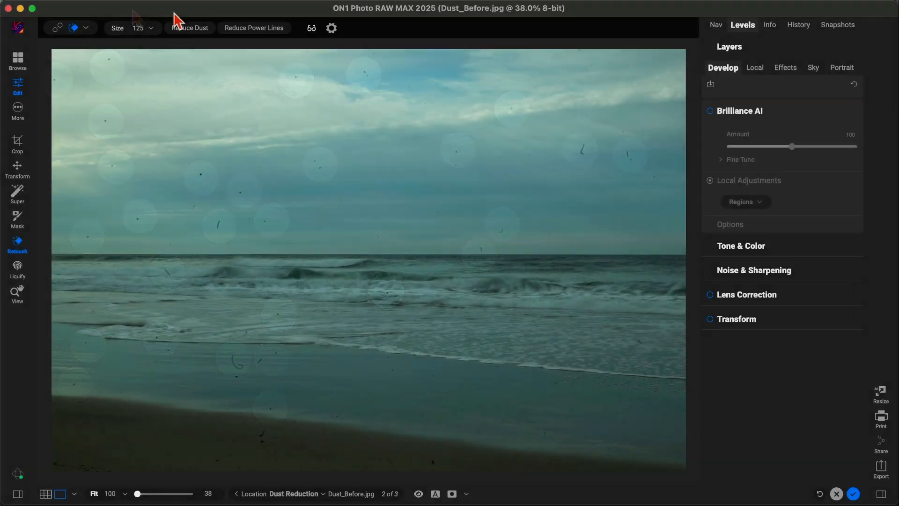
left_click(189, 27)
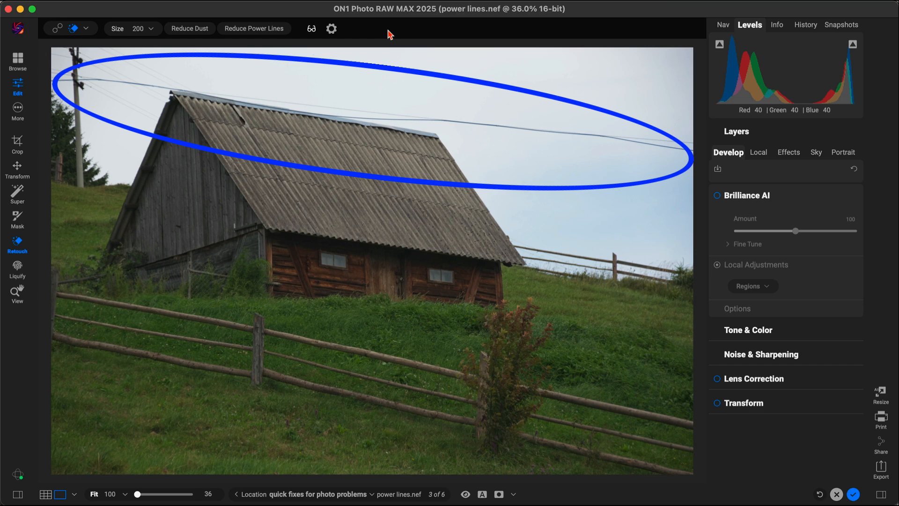
- Remove the power lines crossing the sky above the barn with Reduce Power Lines
left_click(254, 28)
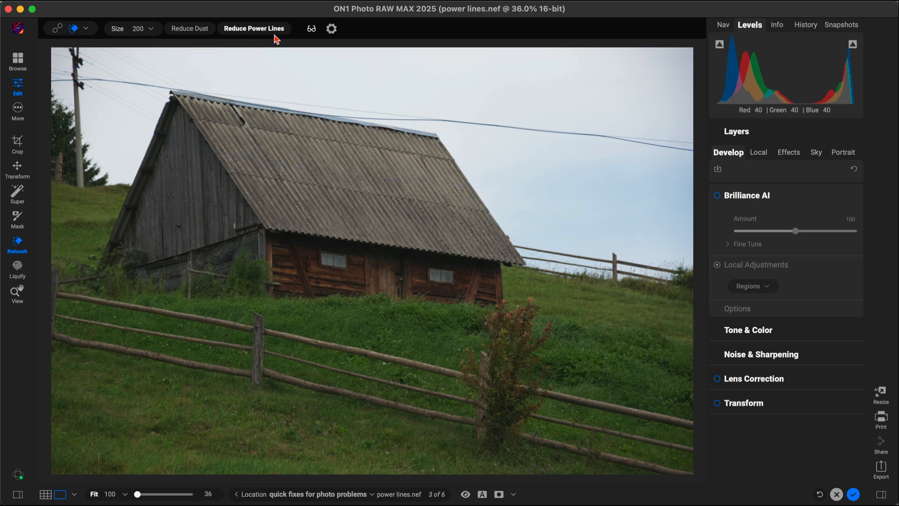
left_click(254, 28)
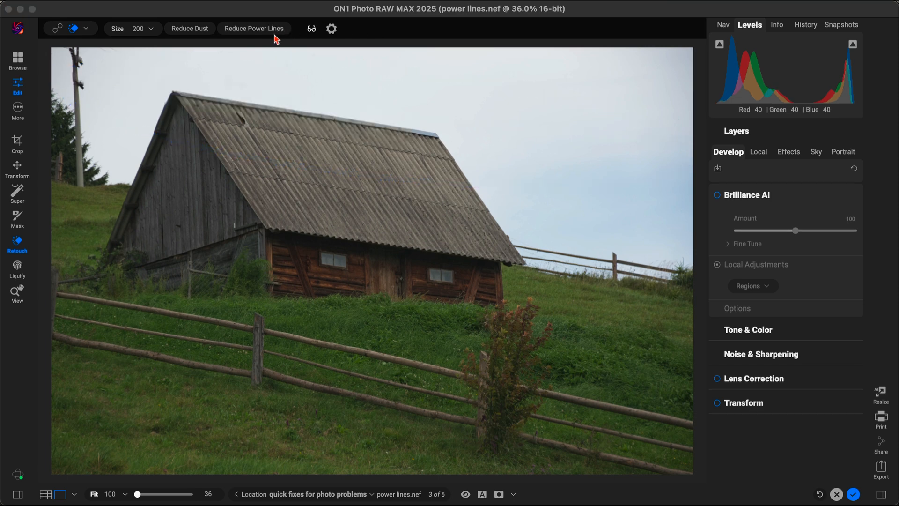
left_click(253, 28)
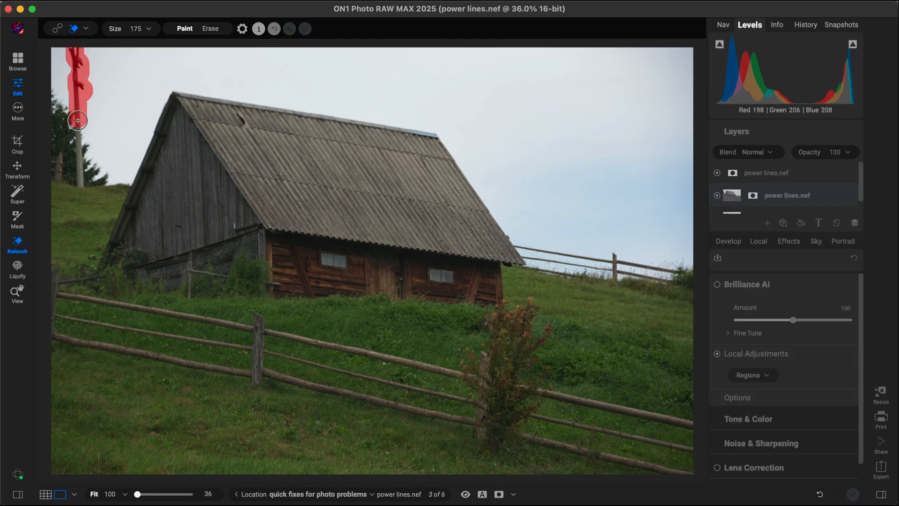
- Paint the utility pole for Generative Erase, then choose NoNoise AI on the egret photo
left_click(290, 29)
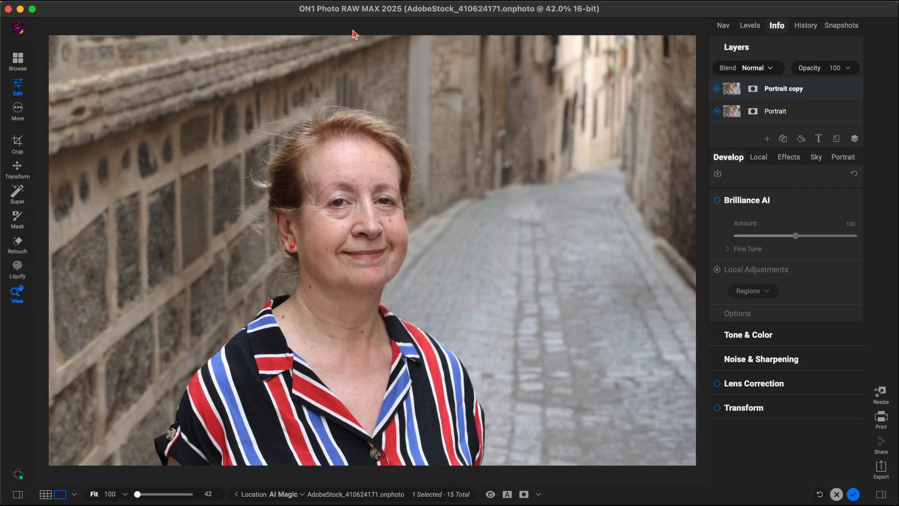
left_click(761, 359)
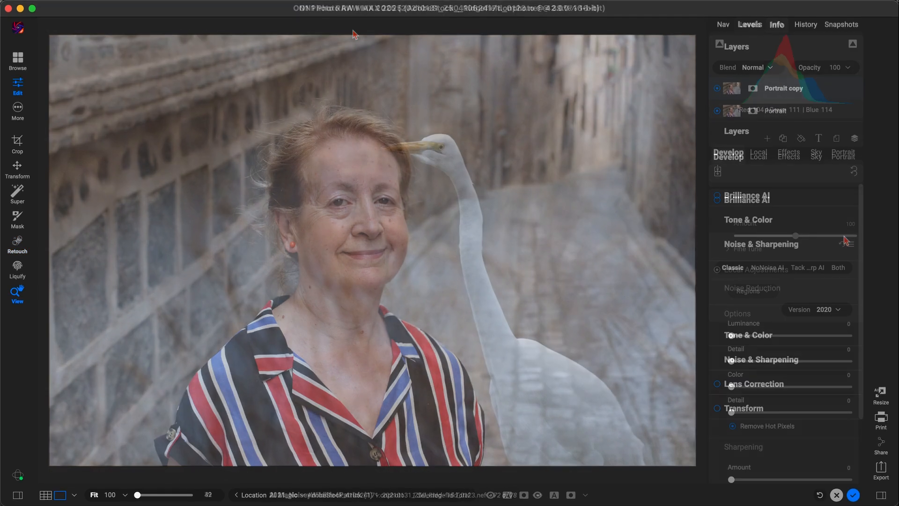
left_click(767, 267)
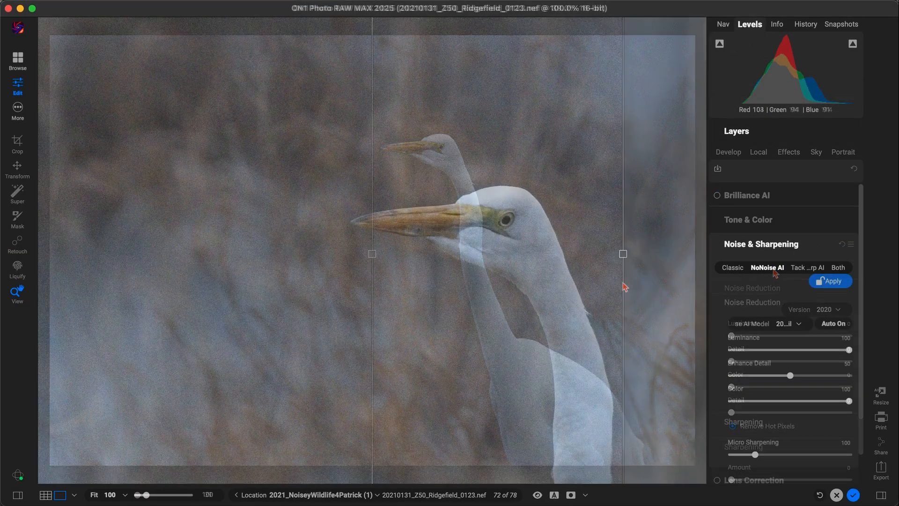